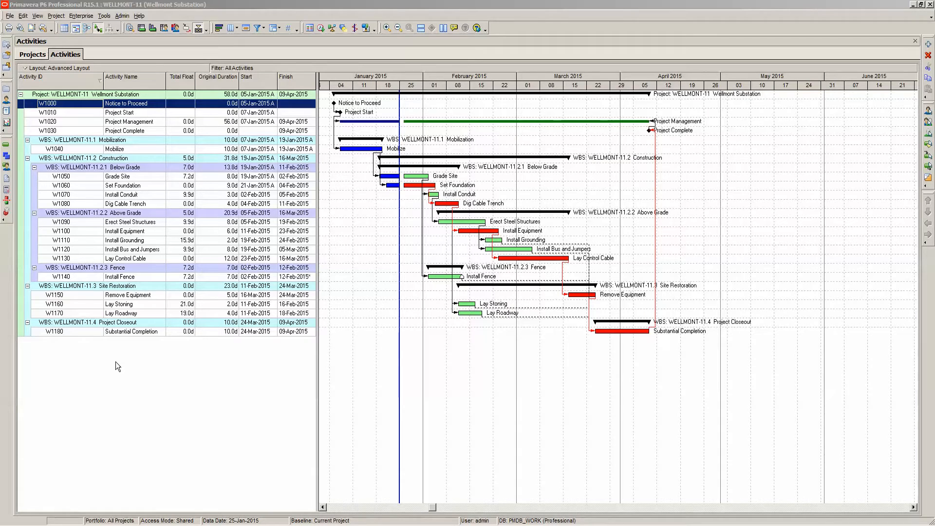
{"action": "mouse_move", "coordinate": [440, 189]}
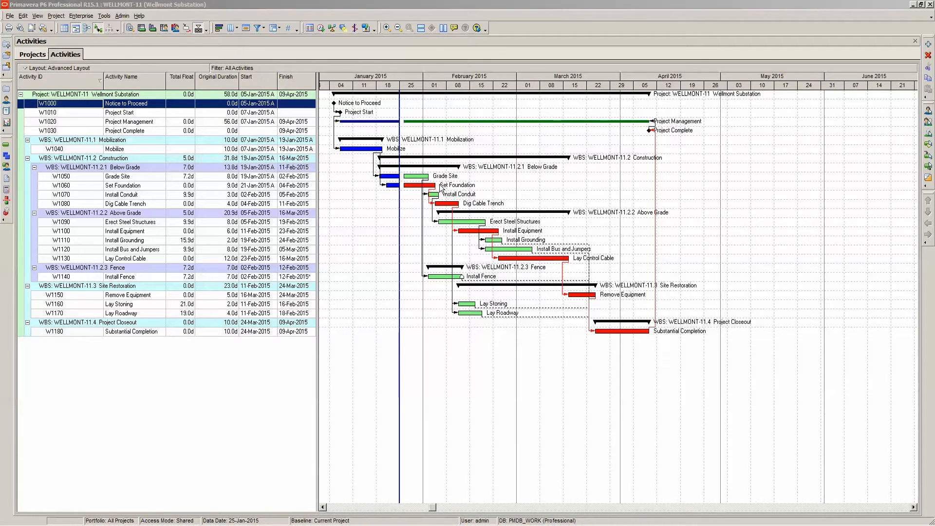
{"action": "mouse_move", "coordinate": [481, 105]}
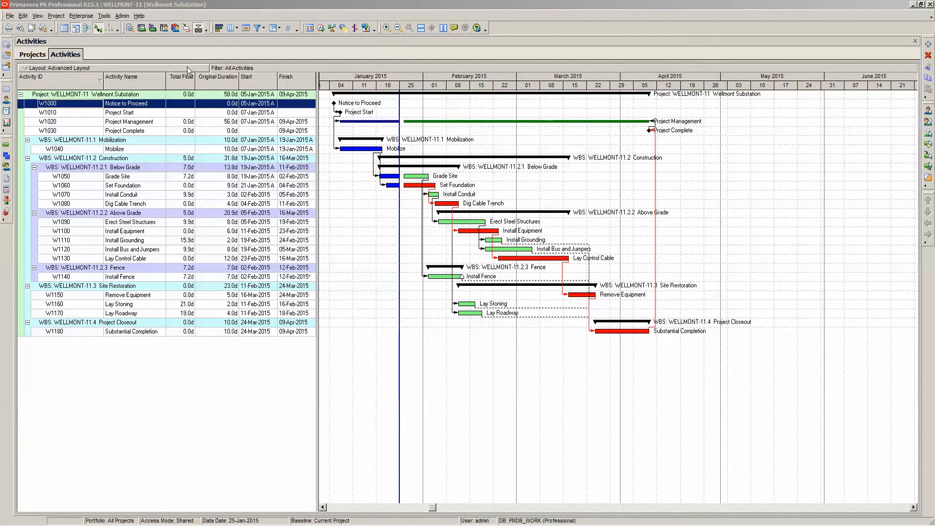
{"action": "mouse_move", "coordinate": [169, 117]}
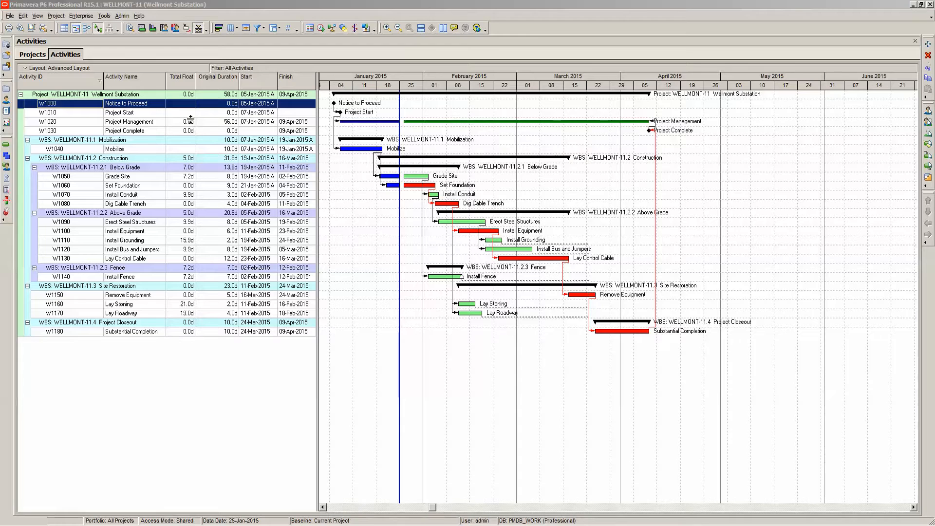
{"action": "mouse_move", "coordinate": [393, 183]}
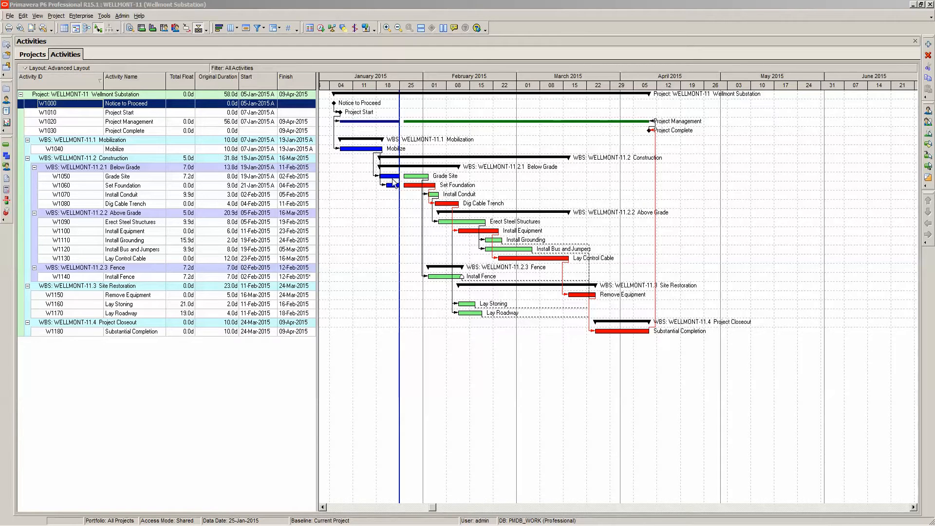
{"action": "mouse_move", "coordinate": [601, 304]}
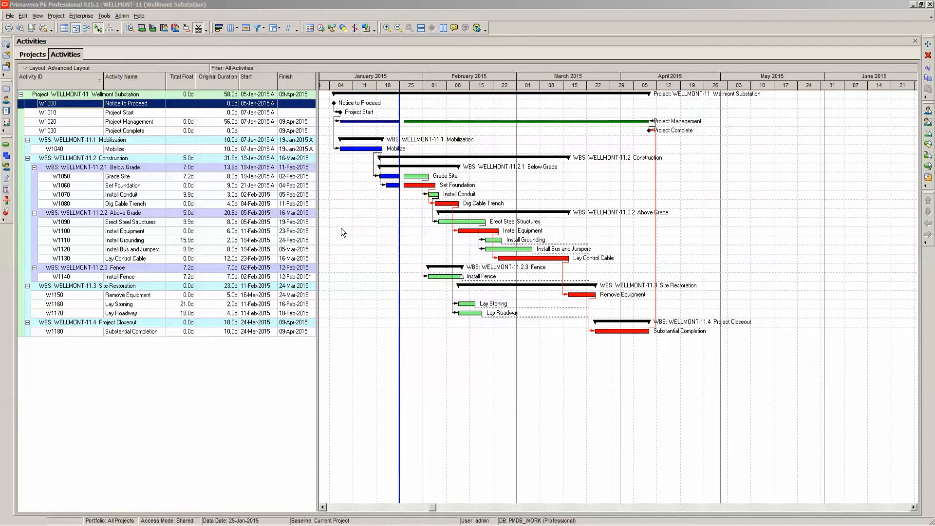
{"action": "mouse_move", "coordinate": [217, 12]}
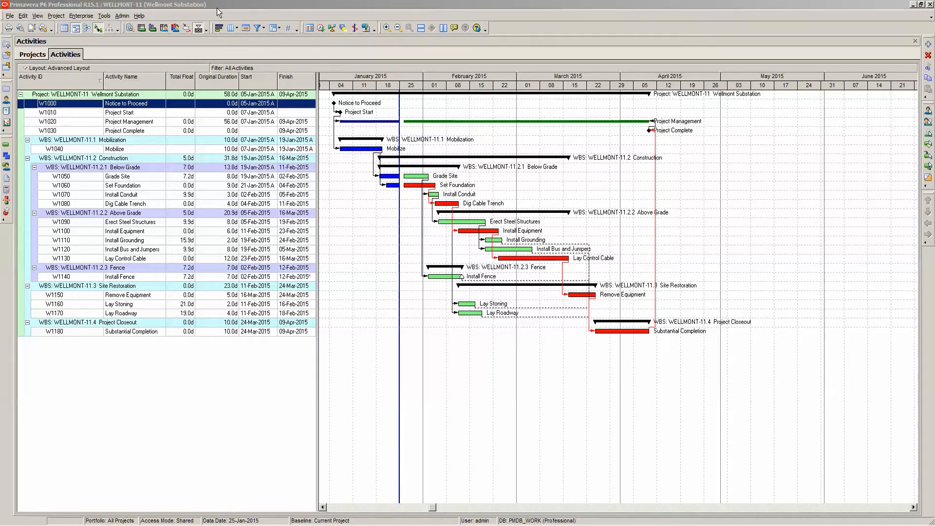
{"action": "mouse_move", "coordinate": [218, 28]}
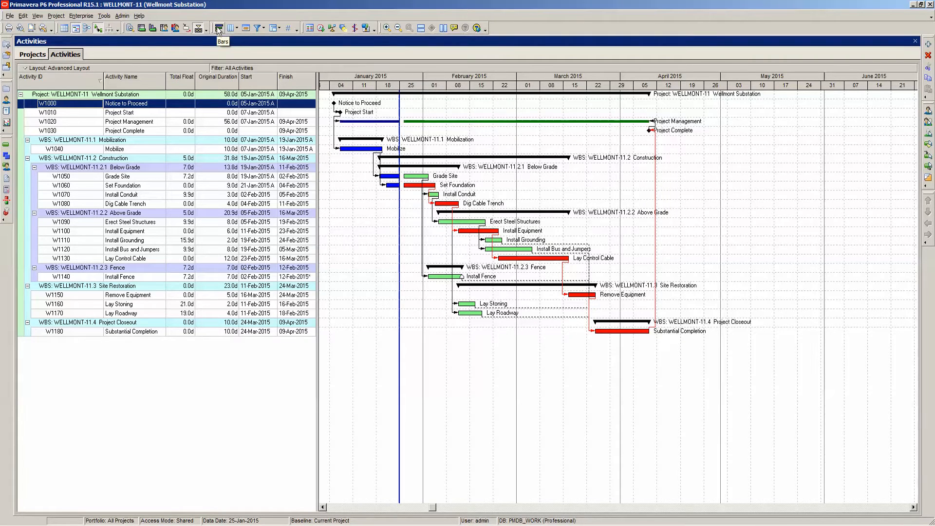
Step: Add a new bar named 'Float Bar' drawn on the Float Bar timescale
{"action": "left_click", "coordinate": [217, 28]}
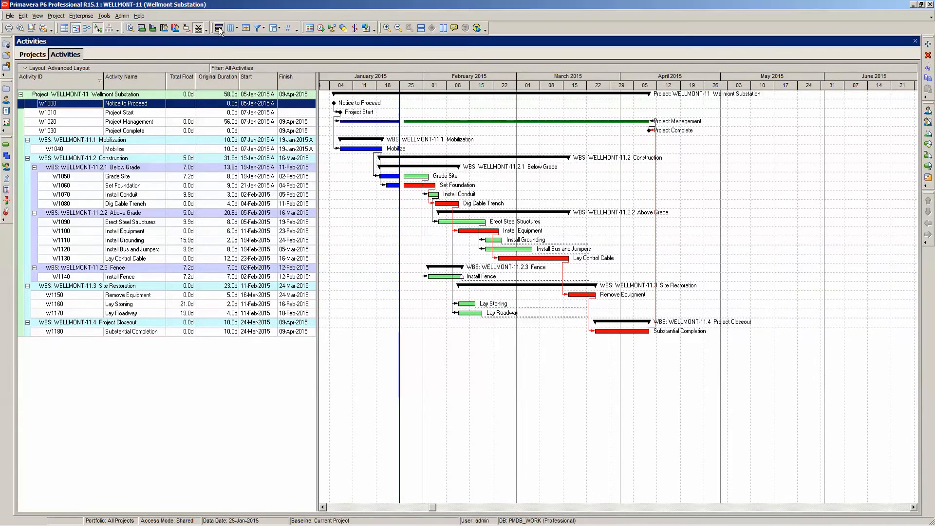
{"action": "left_click", "coordinate": [220, 28]}
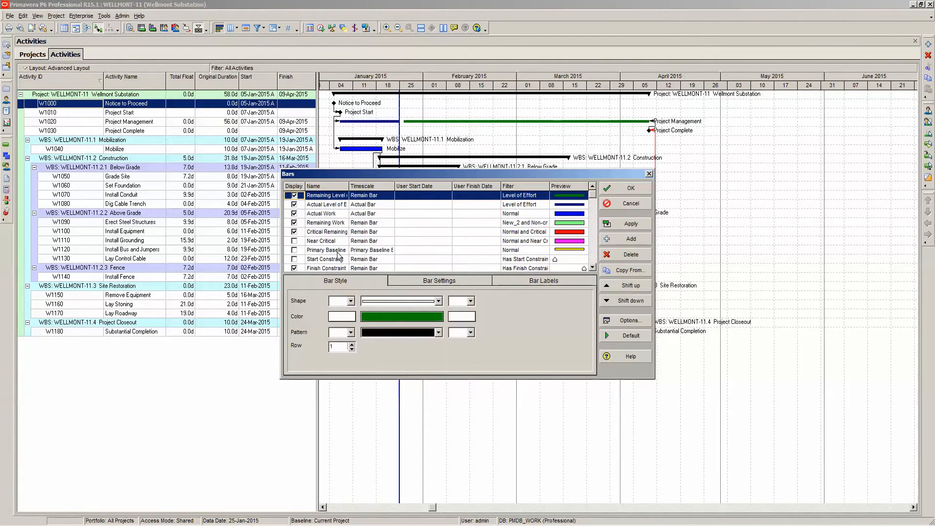
{"action": "left_click", "coordinate": [326, 250]}
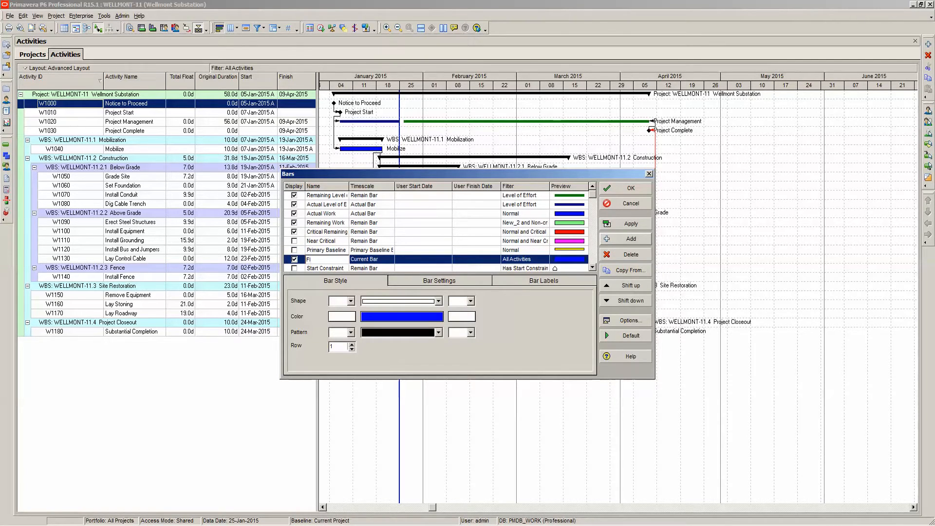
{"action": "type", "text": "Float Bar"}
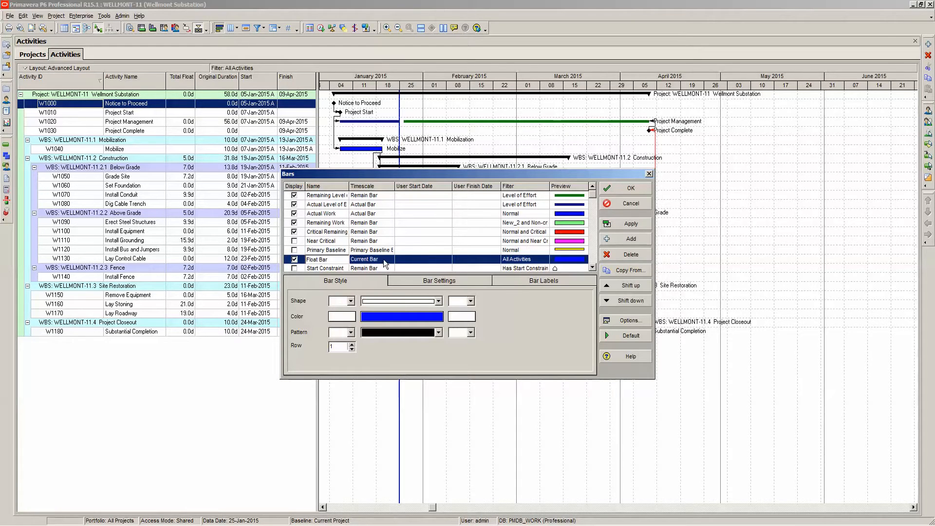
{"action": "left_click", "coordinate": [392, 259]}
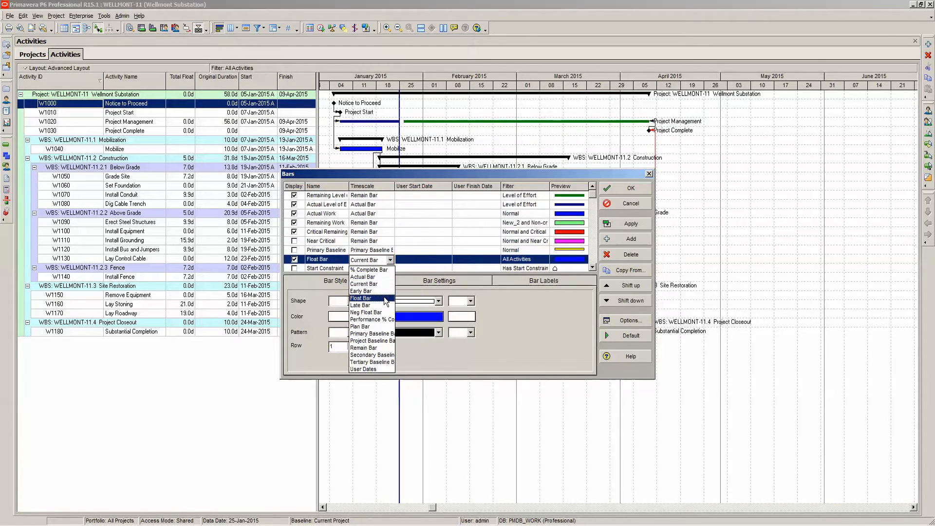
{"action": "left_click", "coordinate": [360, 298]}
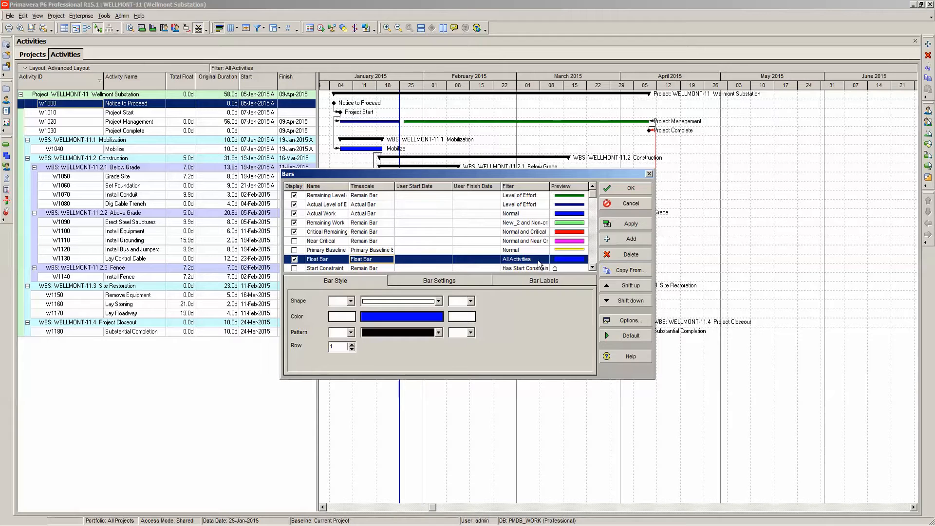
{"action": "mouse_move", "coordinate": [580, 264]}
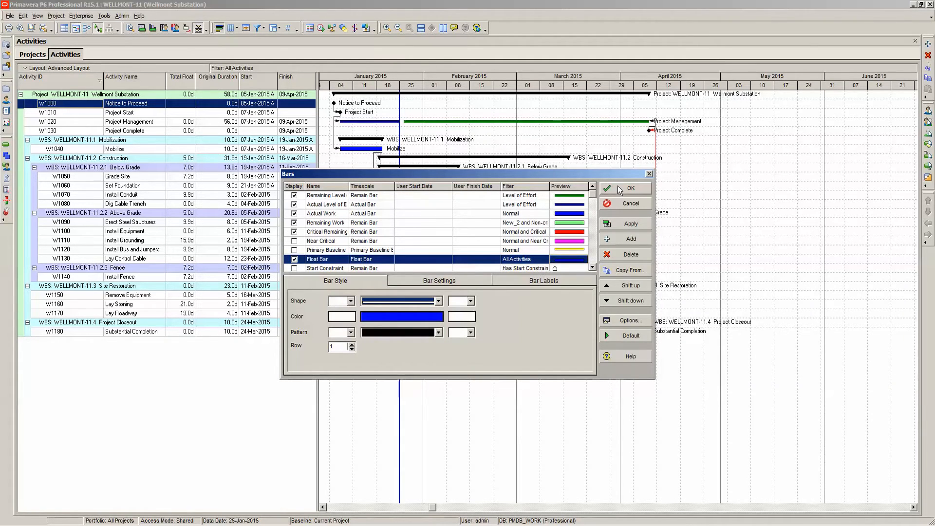
{"action": "left_click", "coordinate": [629, 188]}
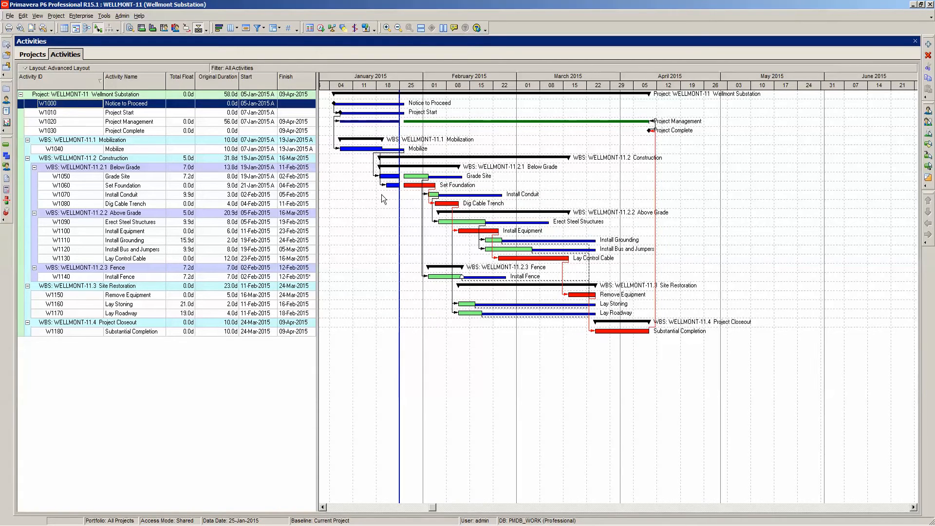
{"action": "mouse_move", "coordinate": [376, 103]}
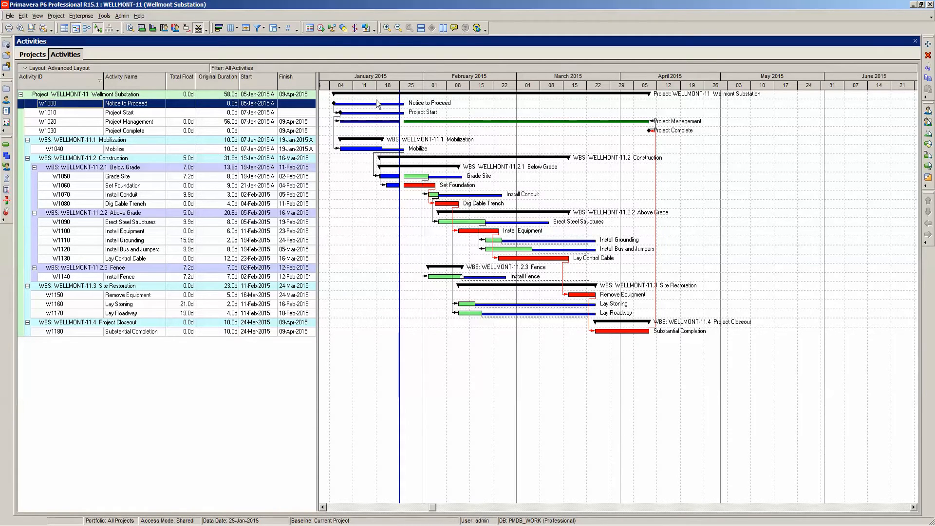
{"action": "mouse_move", "coordinate": [552, 319]}
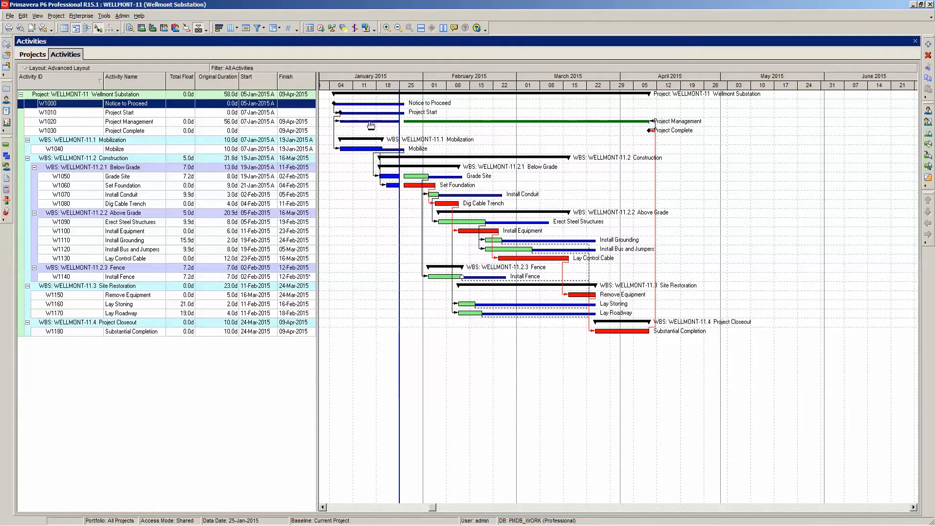
{"action": "mouse_move", "coordinate": [351, 114]}
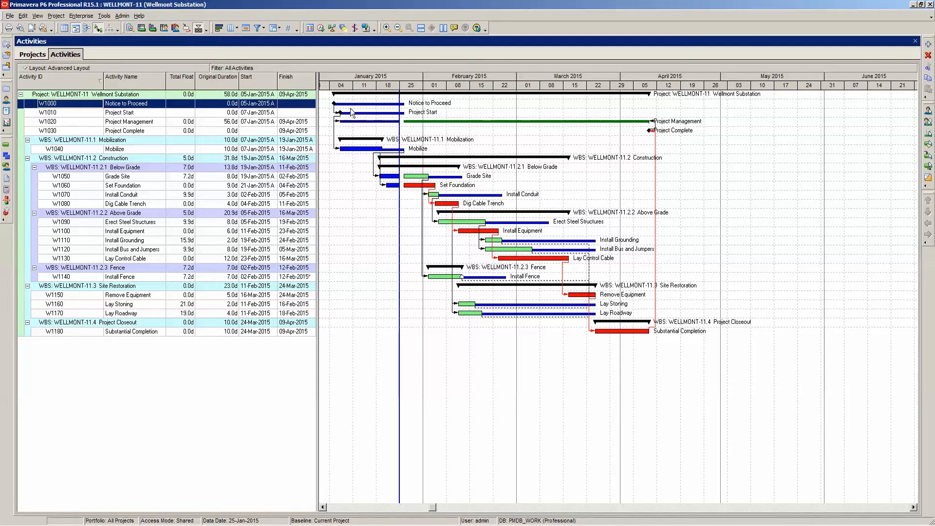
{"action": "mouse_move", "coordinate": [368, 117]}
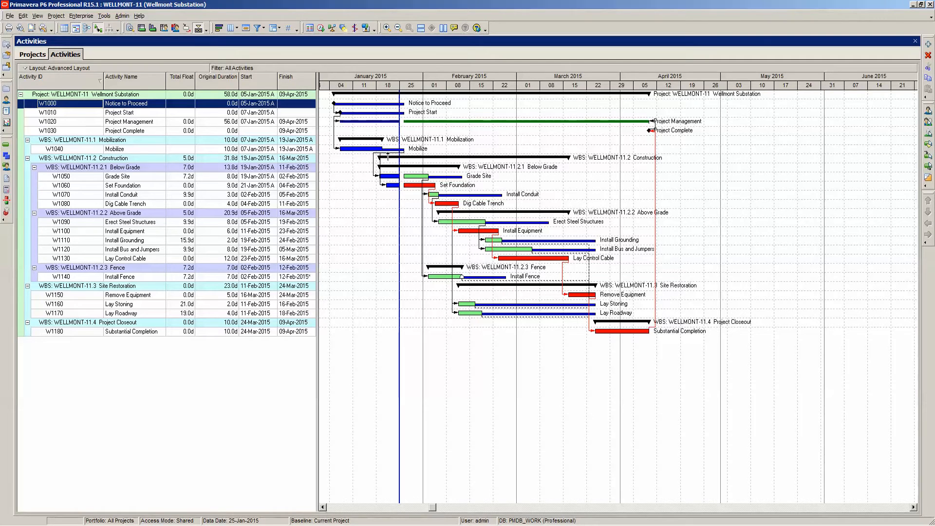
{"action": "mouse_move", "coordinate": [385, 102]}
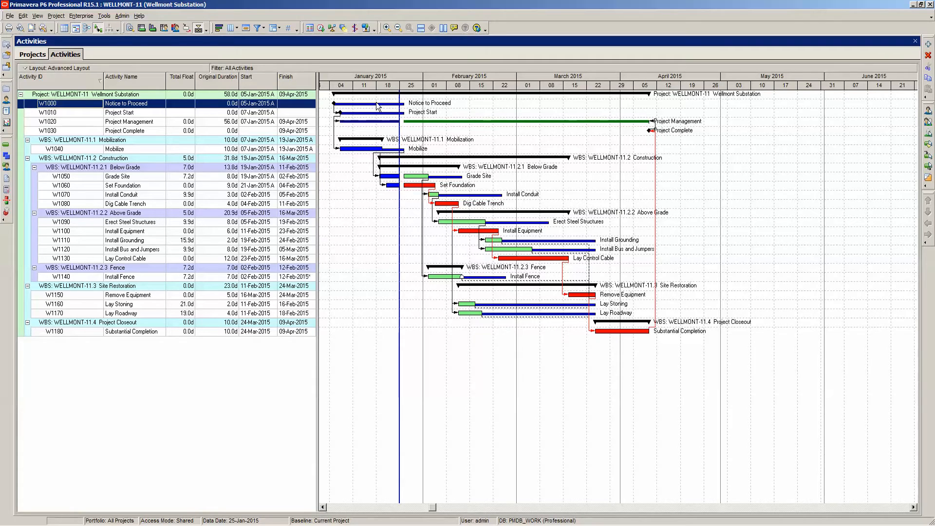
{"action": "mouse_move", "coordinate": [342, 200]}
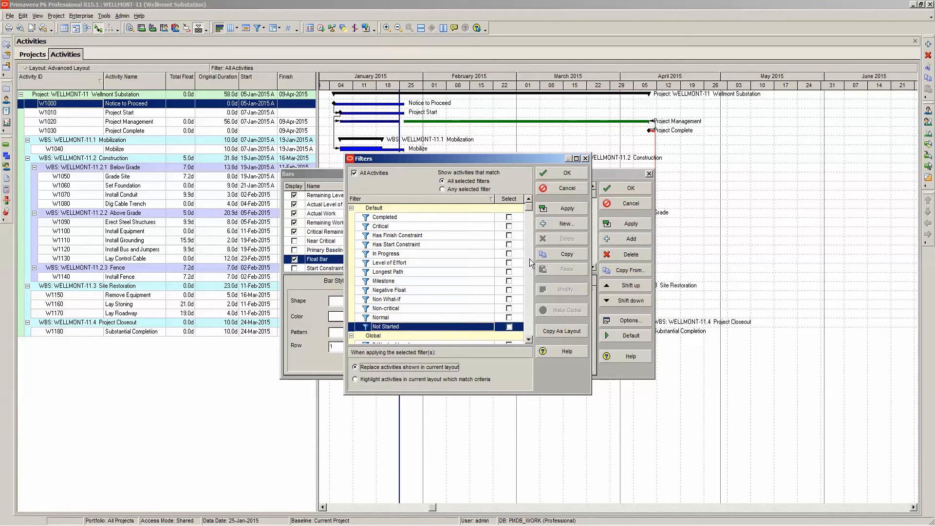
{"action": "mouse_move", "coordinate": [516, 258]}
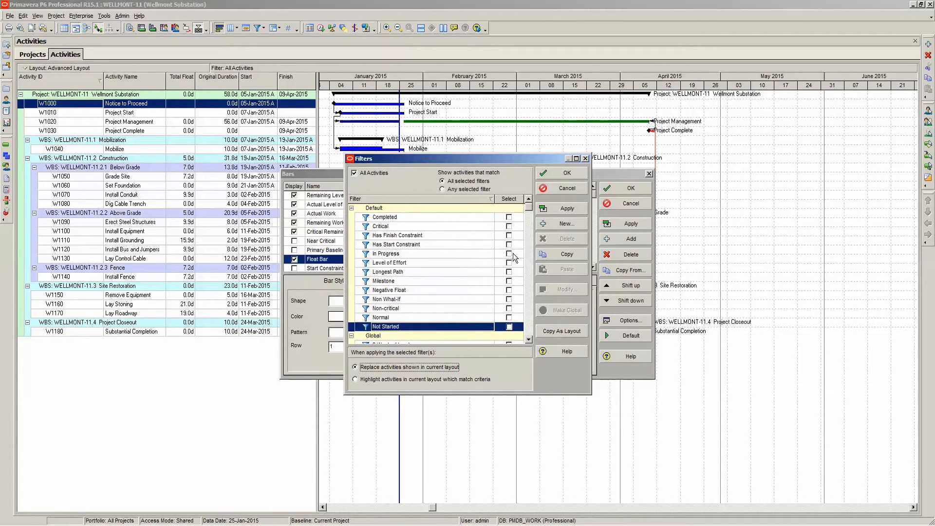
Step: Add In Progress to the Float Bar filter alongside Not Started, and apply
{"action": "left_click", "coordinate": [508, 252]}
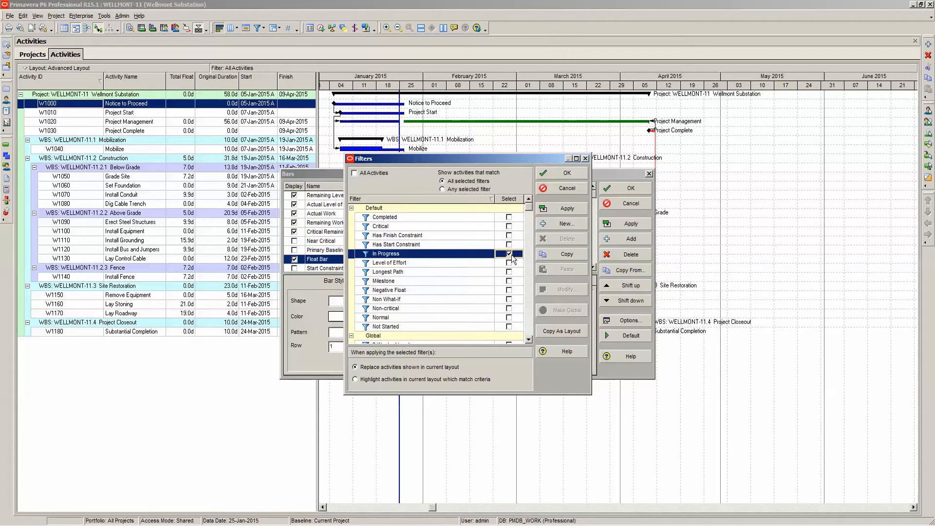
{"action": "mouse_move", "coordinate": [511, 333]}
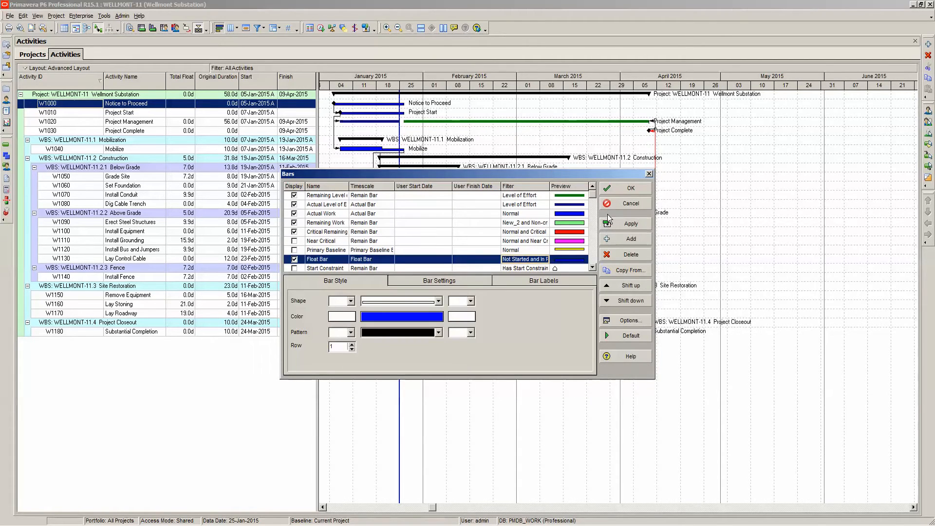
{"action": "left_click", "coordinate": [630, 223]}
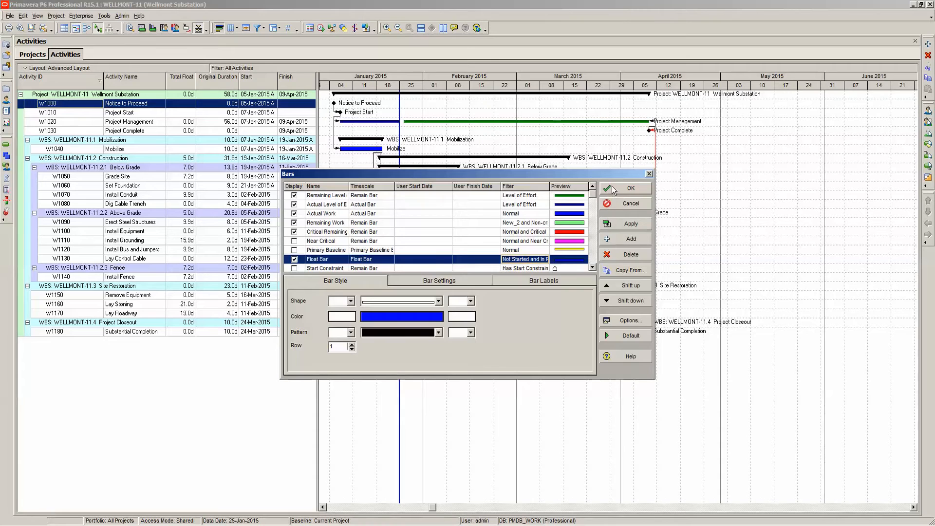
{"action": "left_click", "coordinate": [624, 189]}
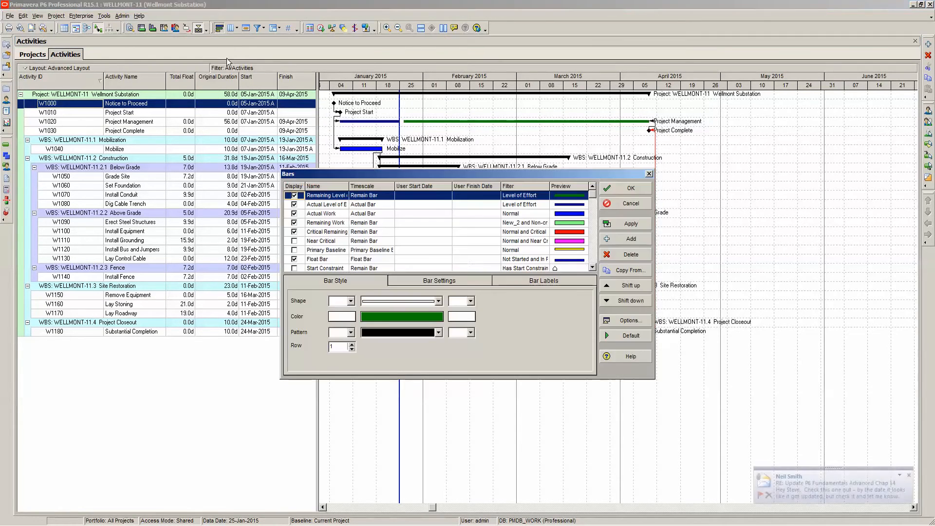
Step: Set the Float Bar filter to match any selected filter: Not Started or In Progress
{"action": "left_click_drag", "start_coordinate": [465, 173], "coordinate": [392, 185]}
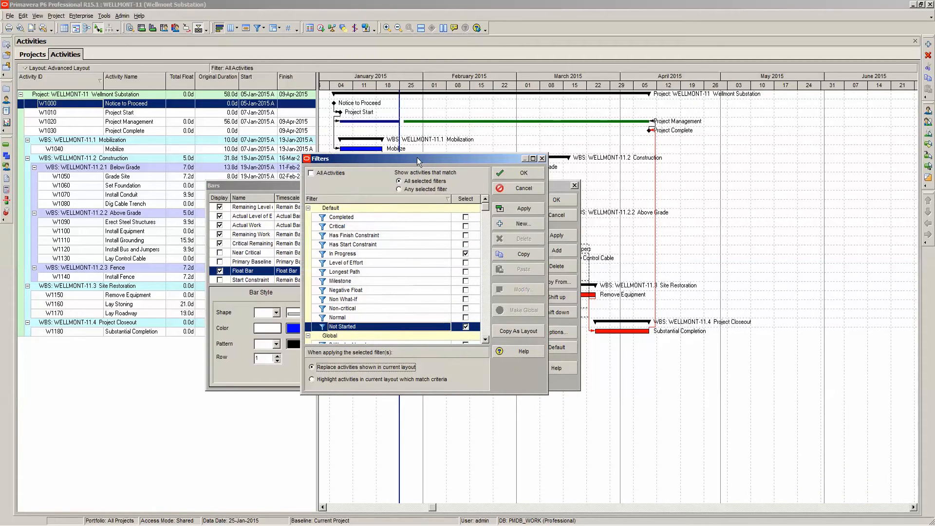
{"action": "mouse_move", "coordinate": [391, 166]}
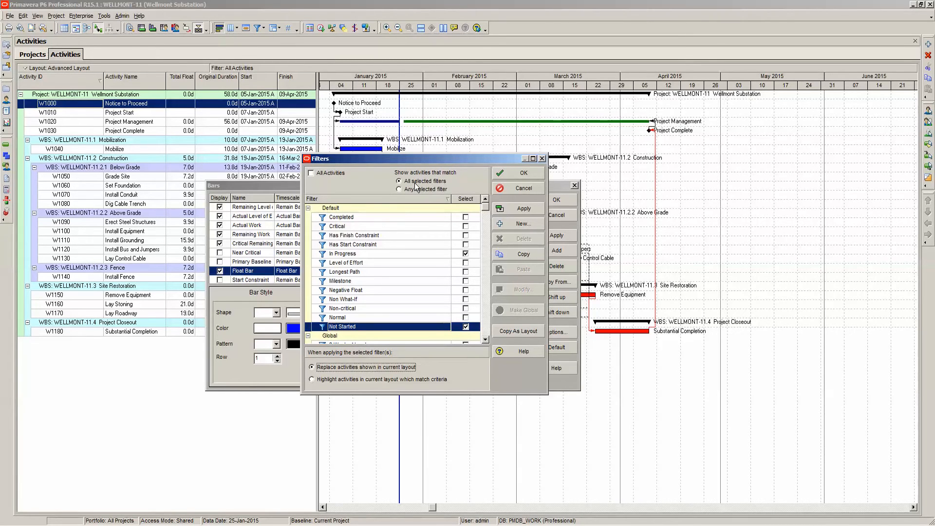
{"action": "mouse_move", "coordinate": [429, 256]}
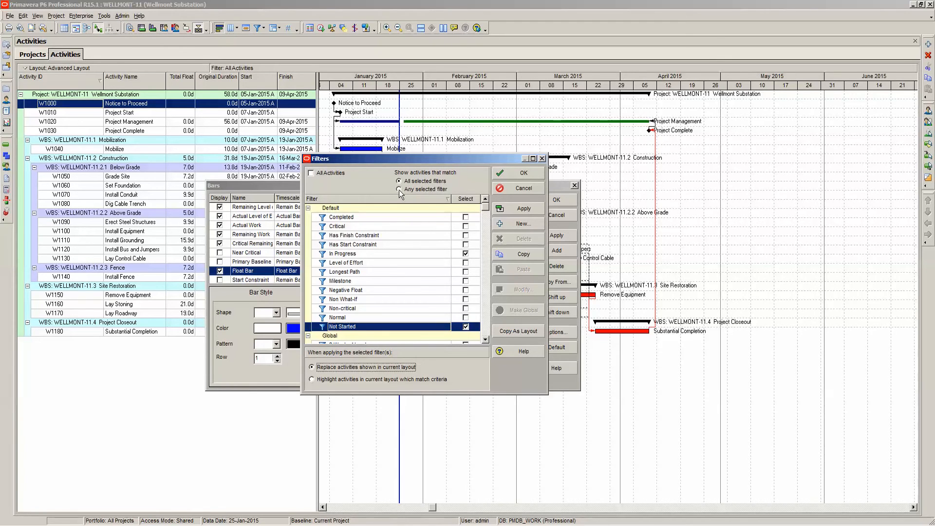
{"action": "left_click", "coordinate": [399, 189]}
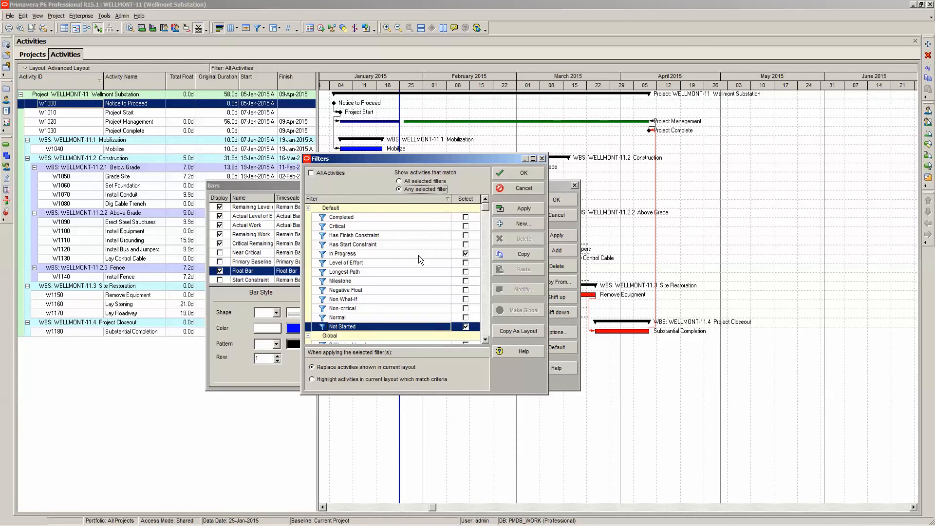
{"action": "mouse_move", "coordinate": [418, 293]}
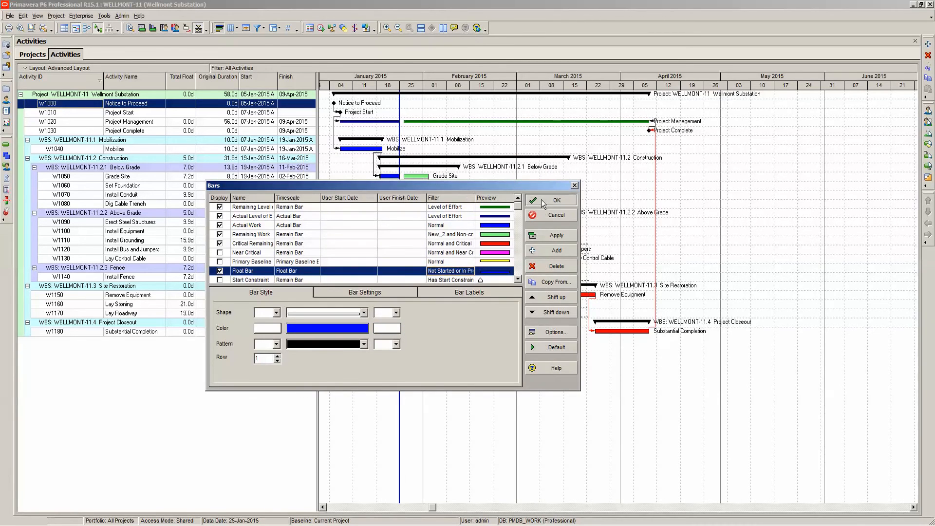
Step: Accept the bar settings and return to the updated Gantt chart
{"action": "left_click", "coordinate": [555, 199]}
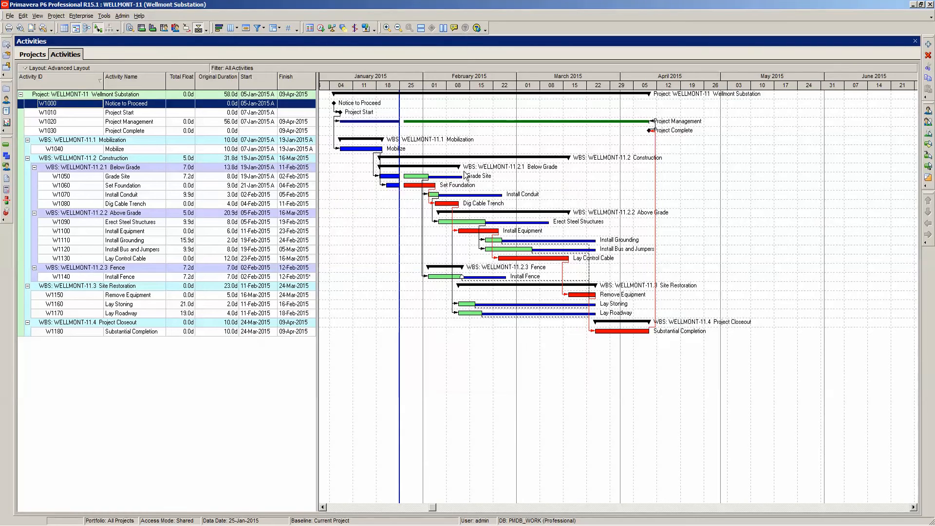
{"action": "mouse_move", "coordinate": [465, 202]}
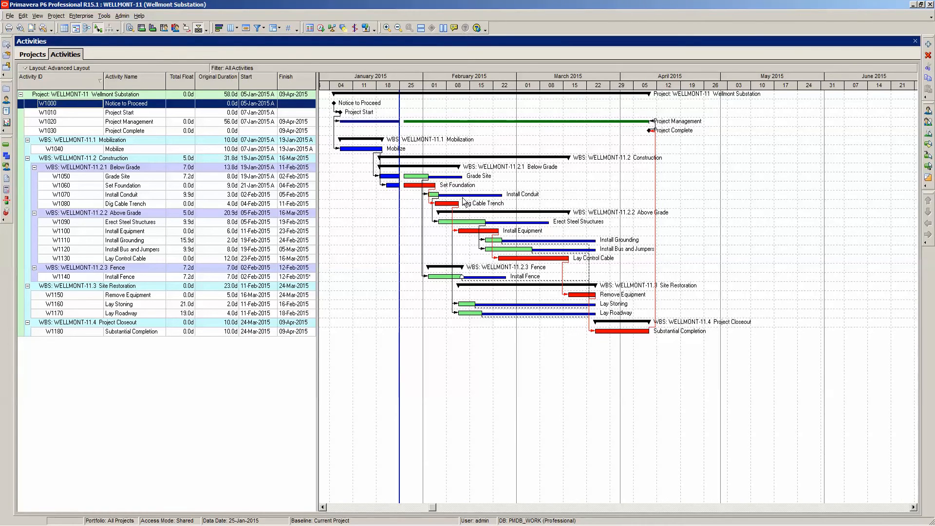
{"action": "mouse_move", "coordinate": [532, 330]}
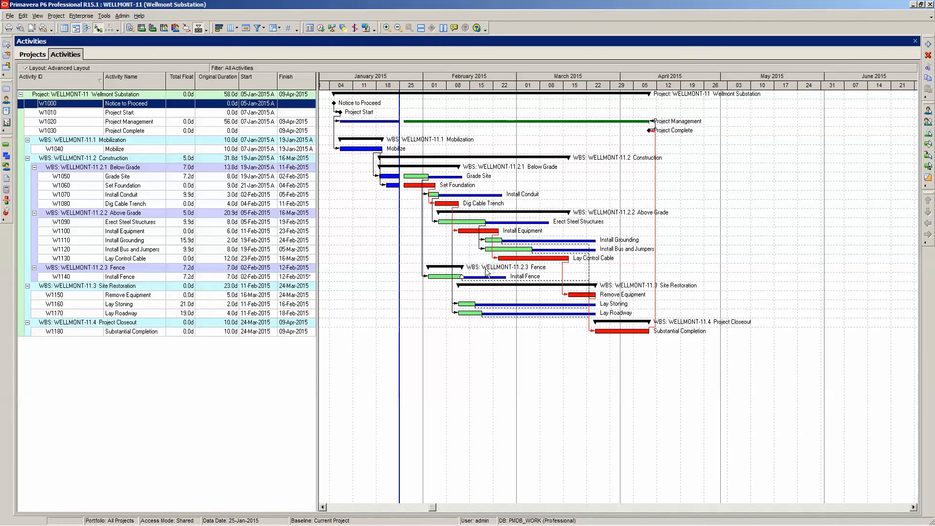
{"action": "mouse_move", "coordinate": [534, 357]}
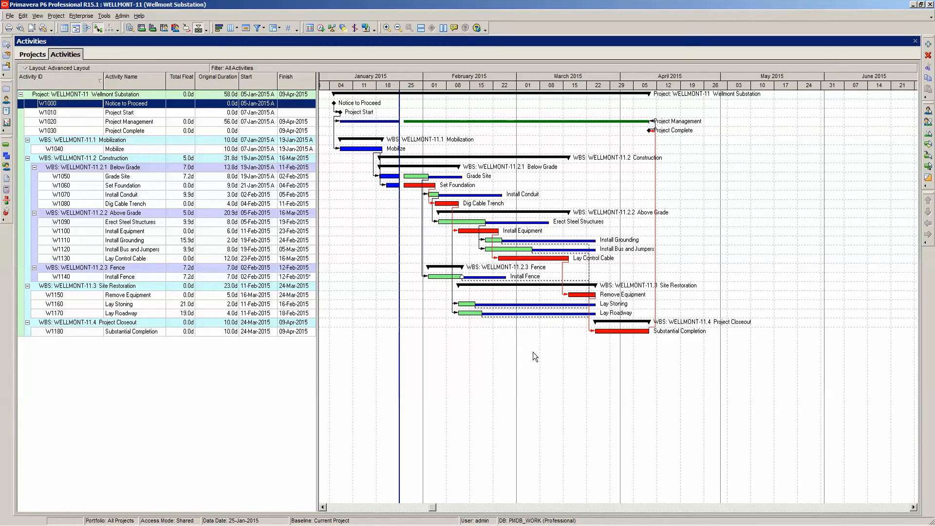
{"action": "mouse_move", "coordinate": [516, 487]}
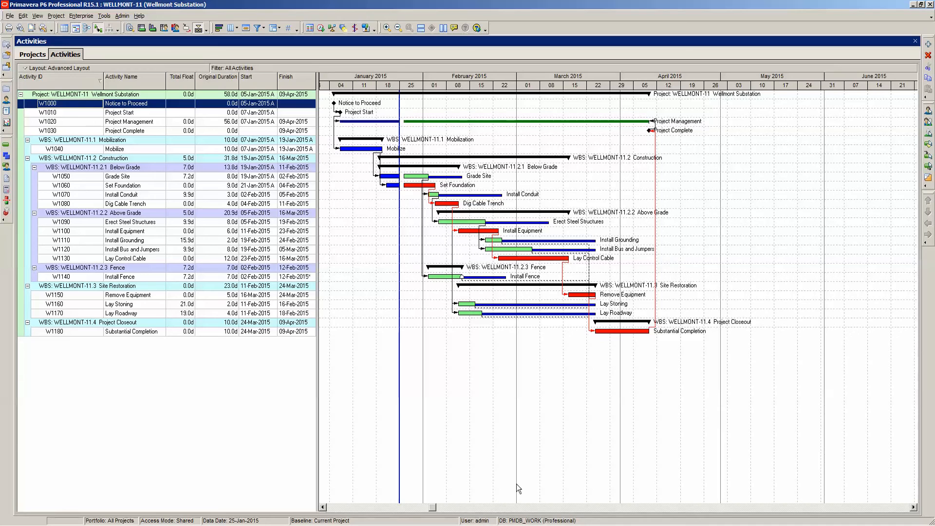